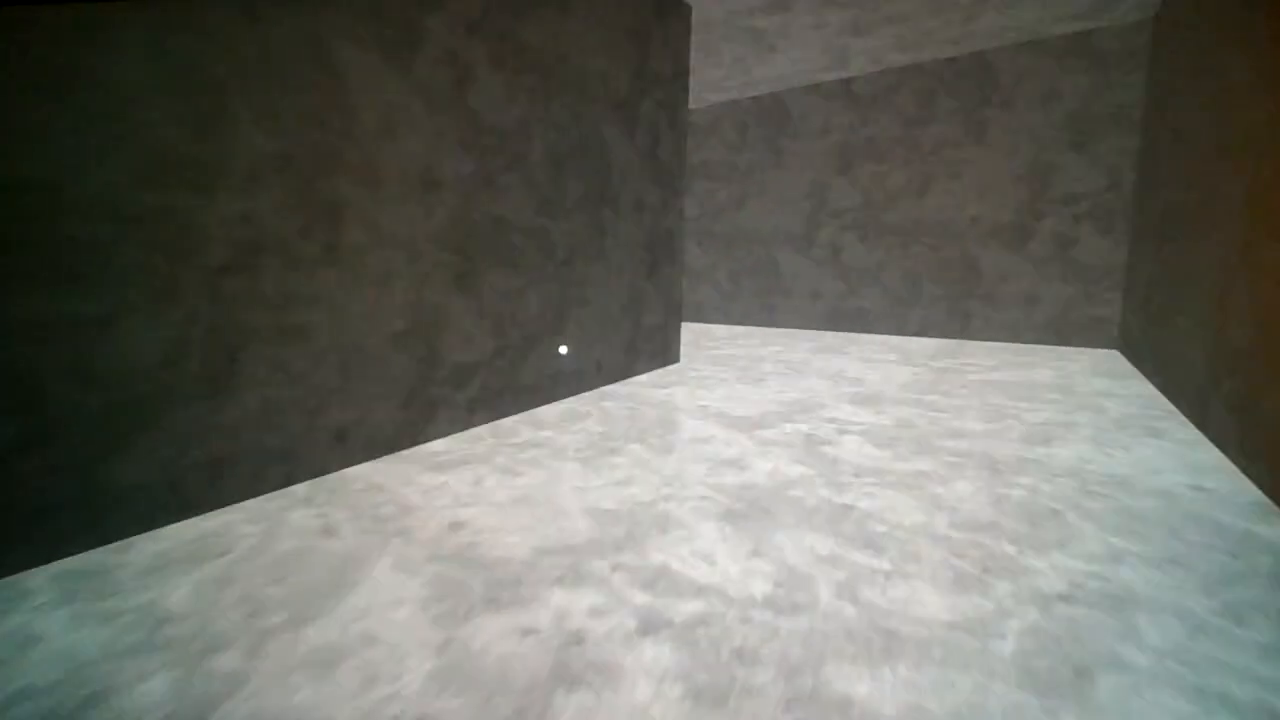
mouse_move(640, 360)
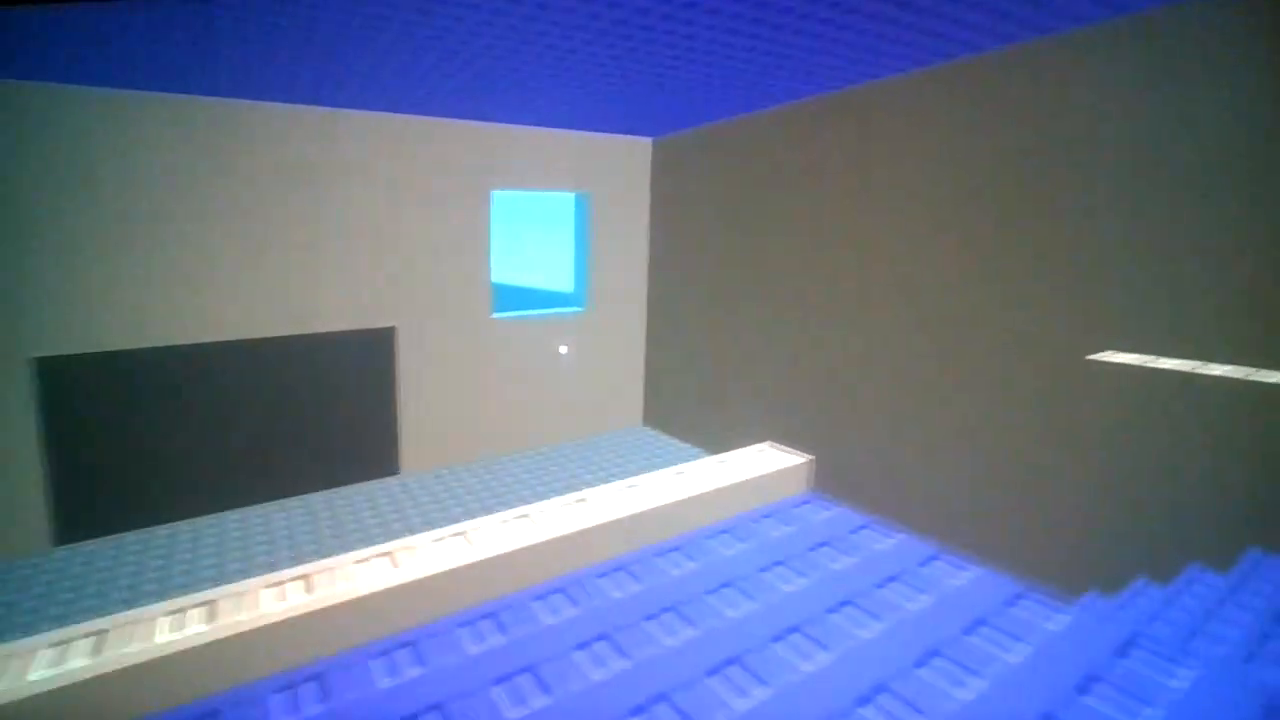
mouse_move(640, 360)
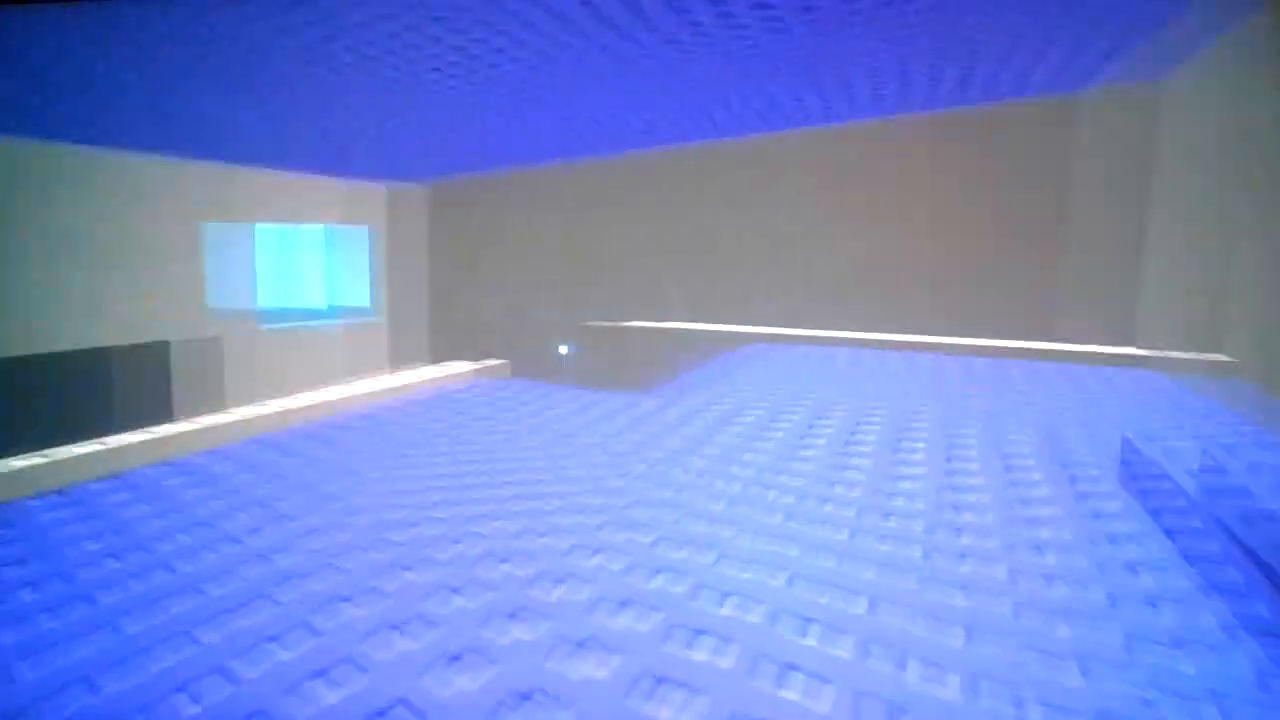